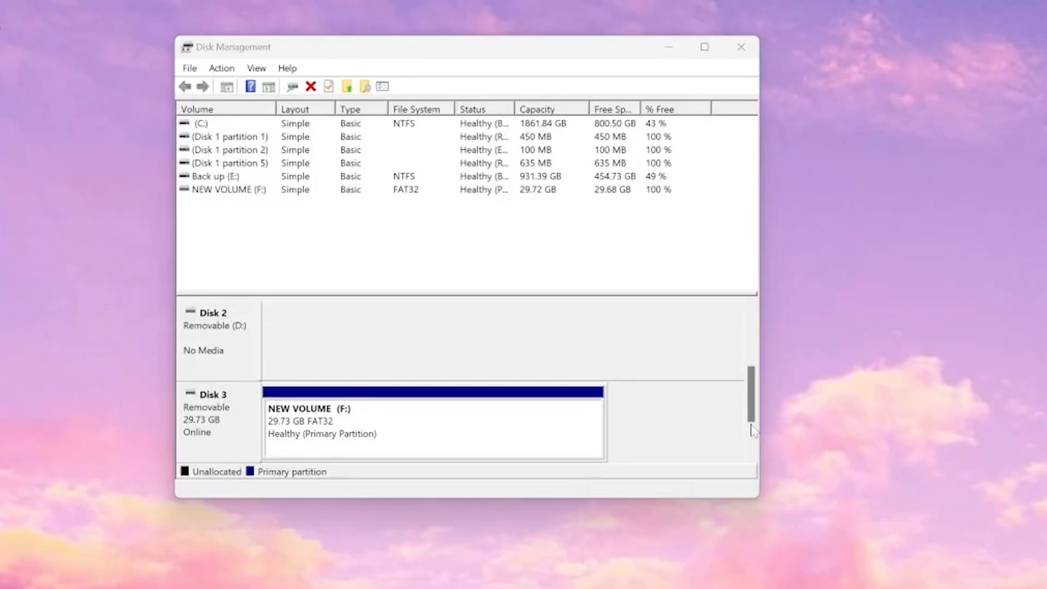
{"action": "mouse_move", "coordinate": [571, 427]}
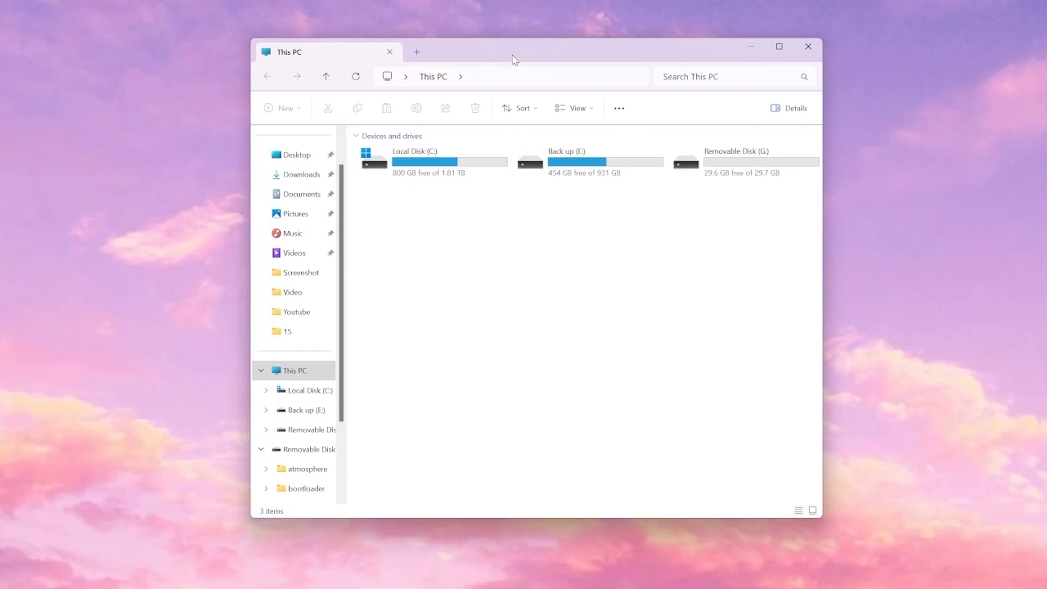
Step: Open Removable Disk (G:), create an 'sd back up' folder on the desktop, and select all card contents
{"action": "double_click", "coordinate": [742, 161]}
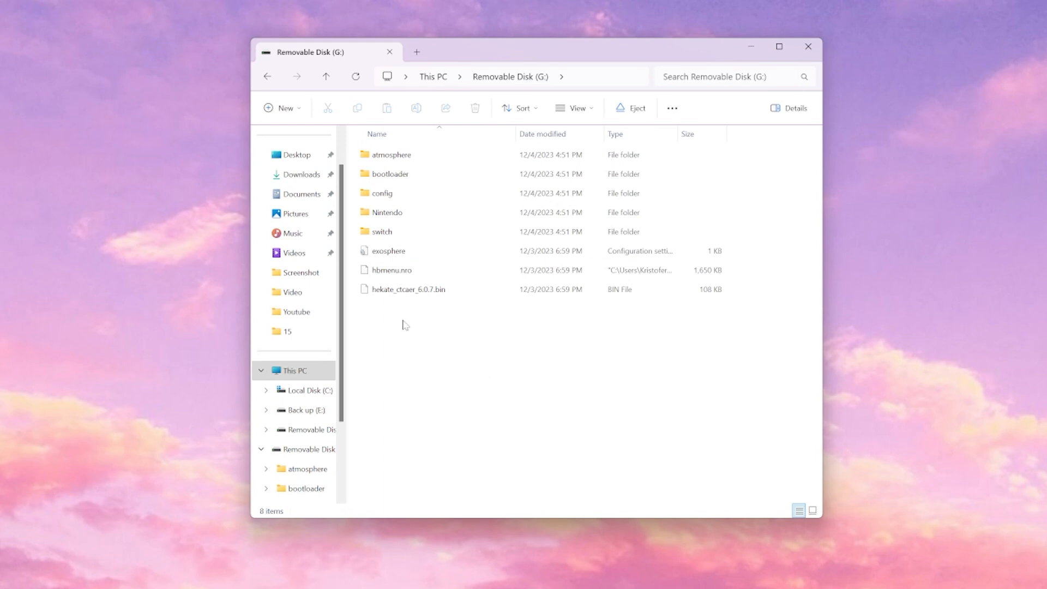
{"action": "mouse_move", "coordinate": [75, 250]}
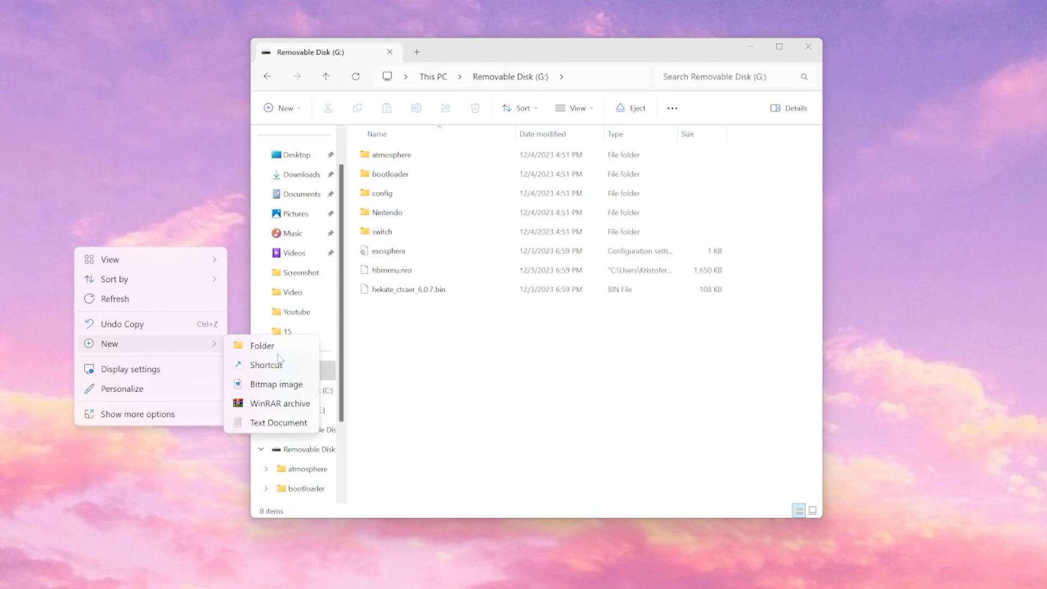
{"action": "left_click", "coordinate": [261, 346]}
{"action": "type", "text": "sd back up"}
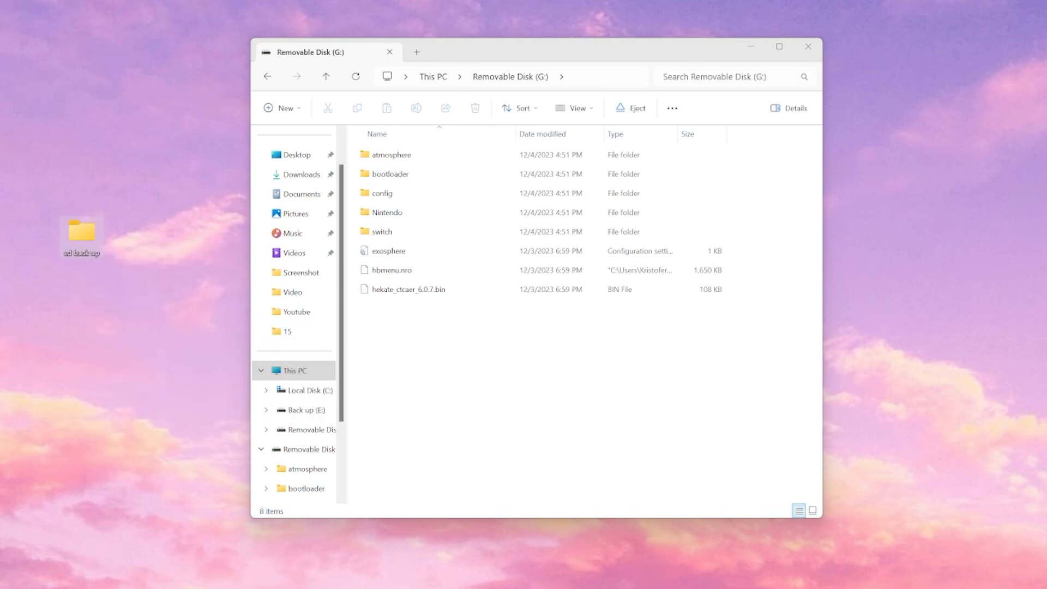
{"action": "key", "text": "ctrl+a"}
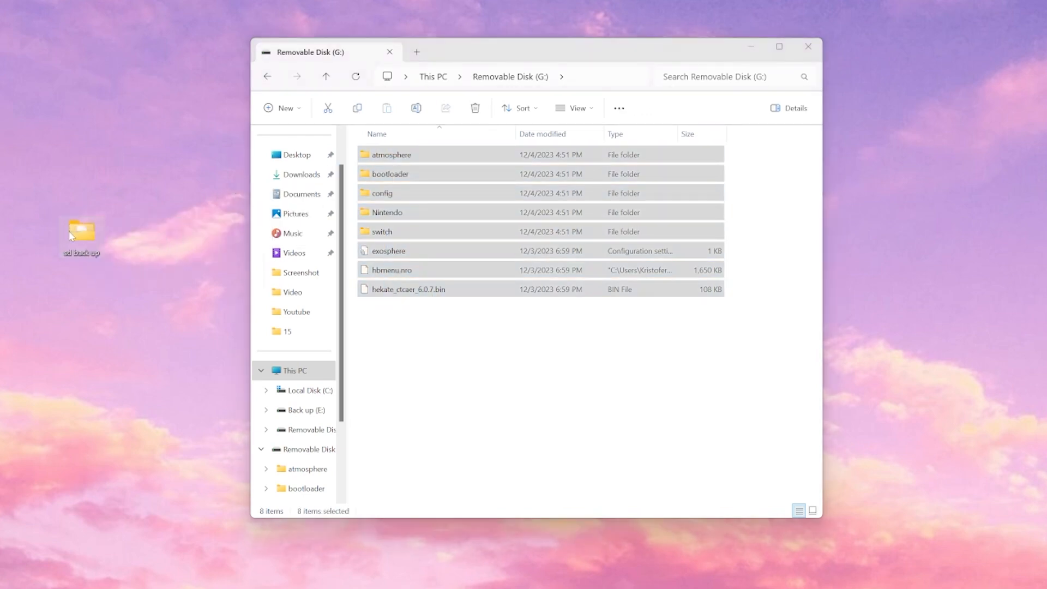
Step: View the properties of New Volume (F:) and bring up EaseUS Partition Master listing it as exFAT
{"action": "right_click", "coordinate": [679, 176]}
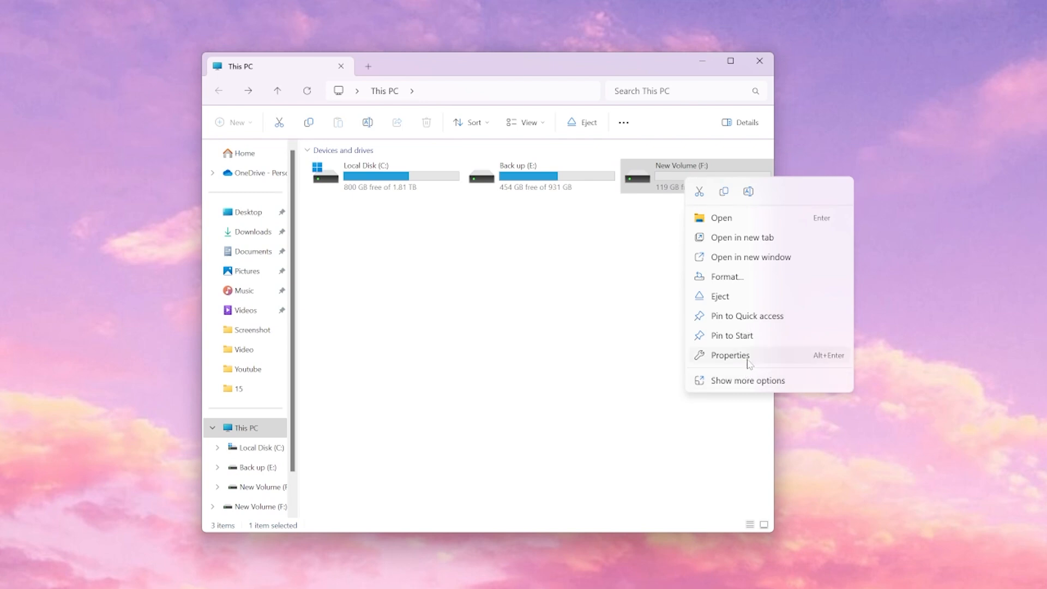
{"action": "left_click", "coordinate": [729, 354]}
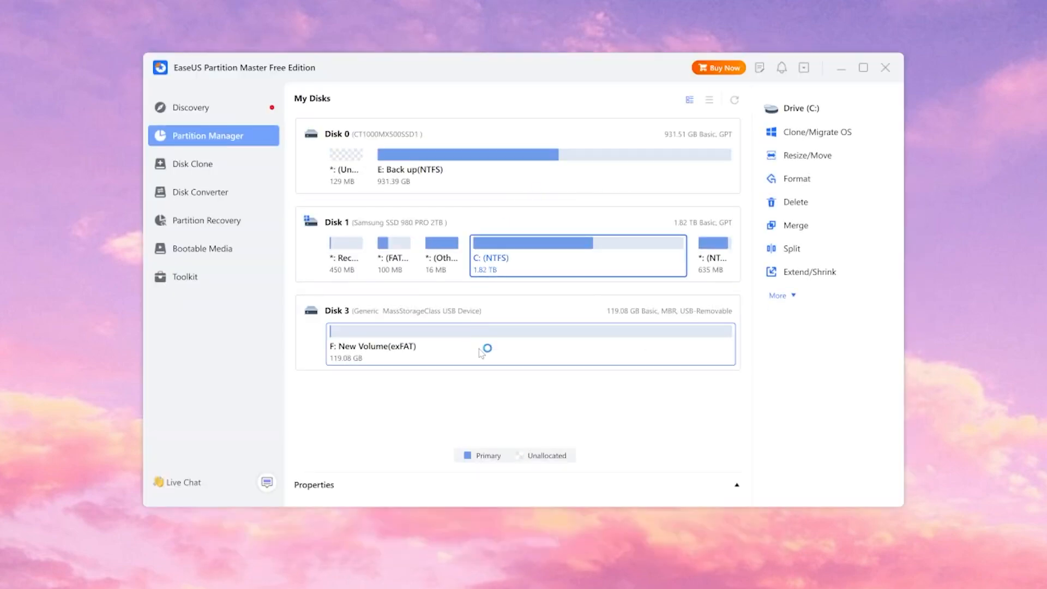
Step: Queue a FAT32 format with 32 KB clusters for the 119 GB F: New Volume partition
{"action": "left_click", "coordinate": [528, 343]}
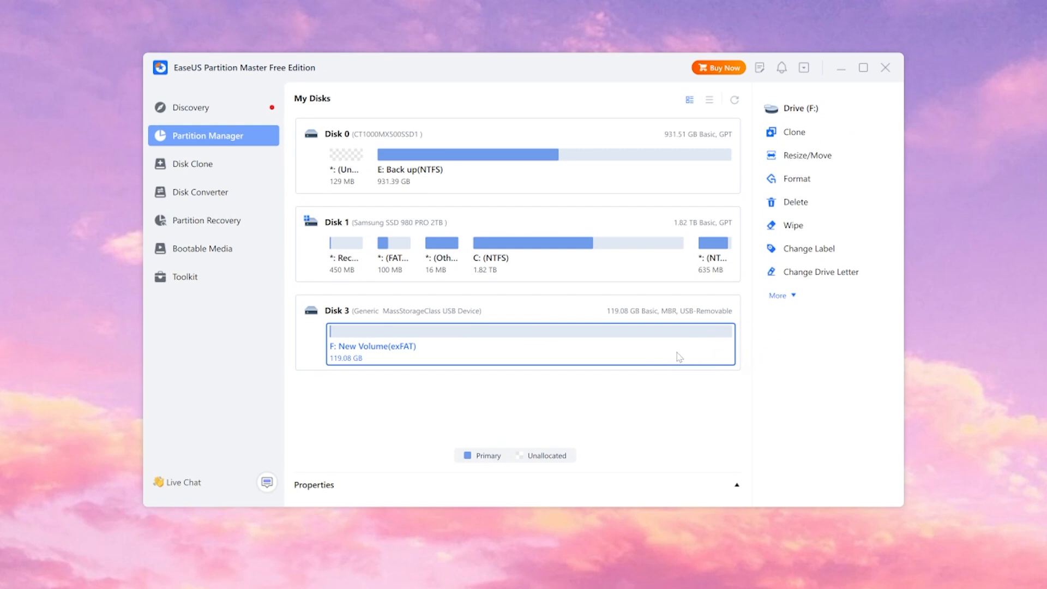
{"action": "left_click", "coordinate": [795, 178]}
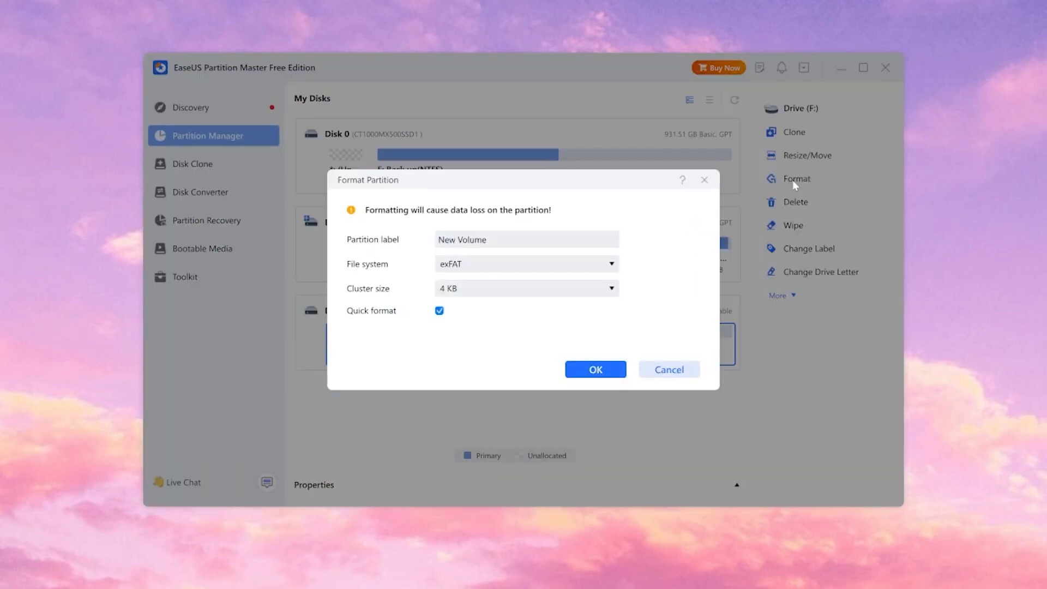
{"action": "left_click", "coordinate": [526, 262]}
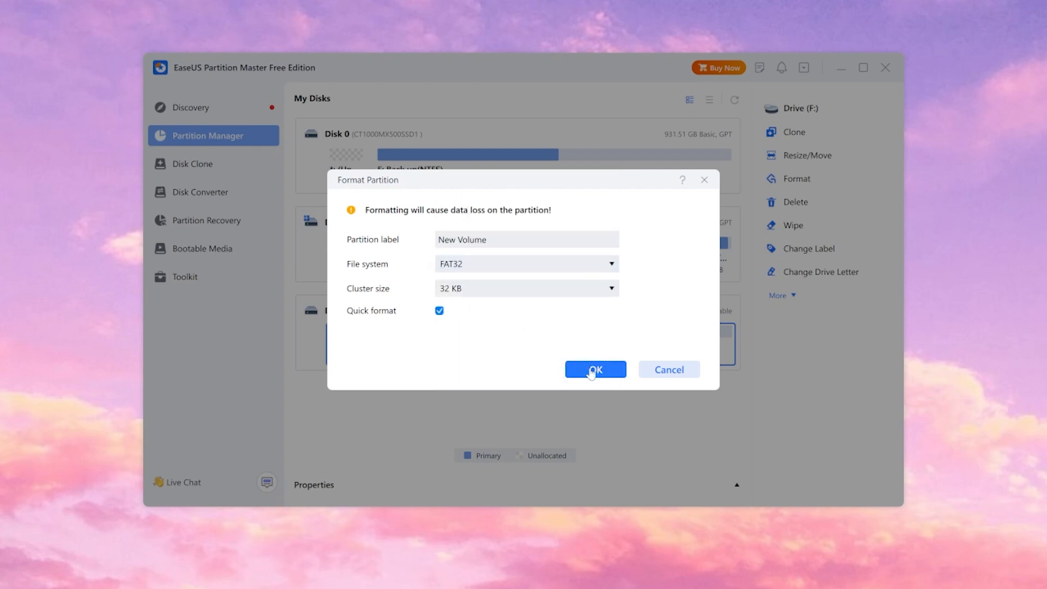
{"action": "left_click", "coordinate": [594, 369]}
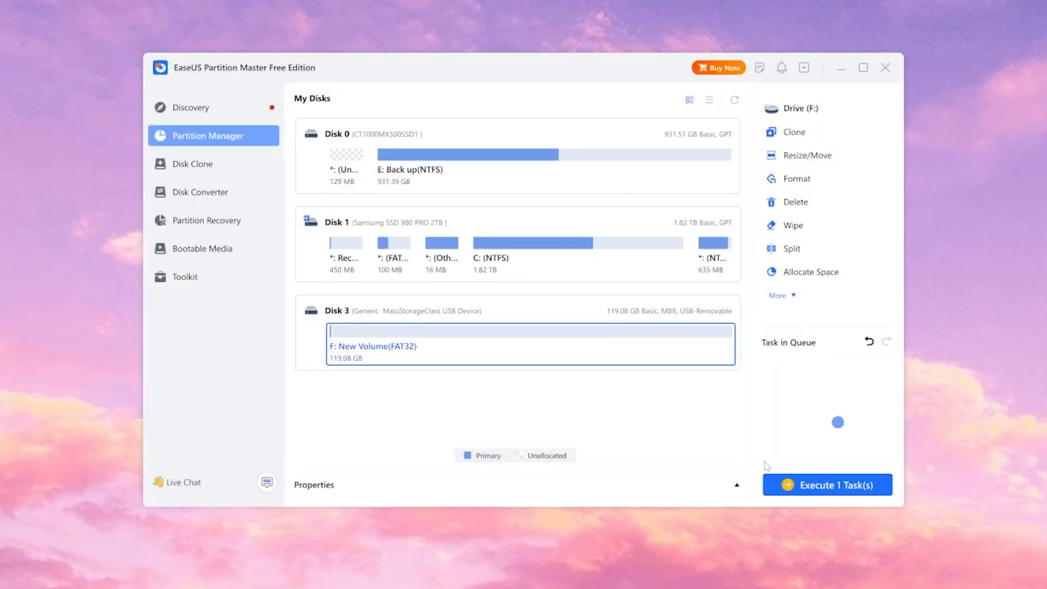
Step: Execute and apply the pending format so the F: card becomes FAT32
{"action": "left_click", "coordinate": [826, 484]}
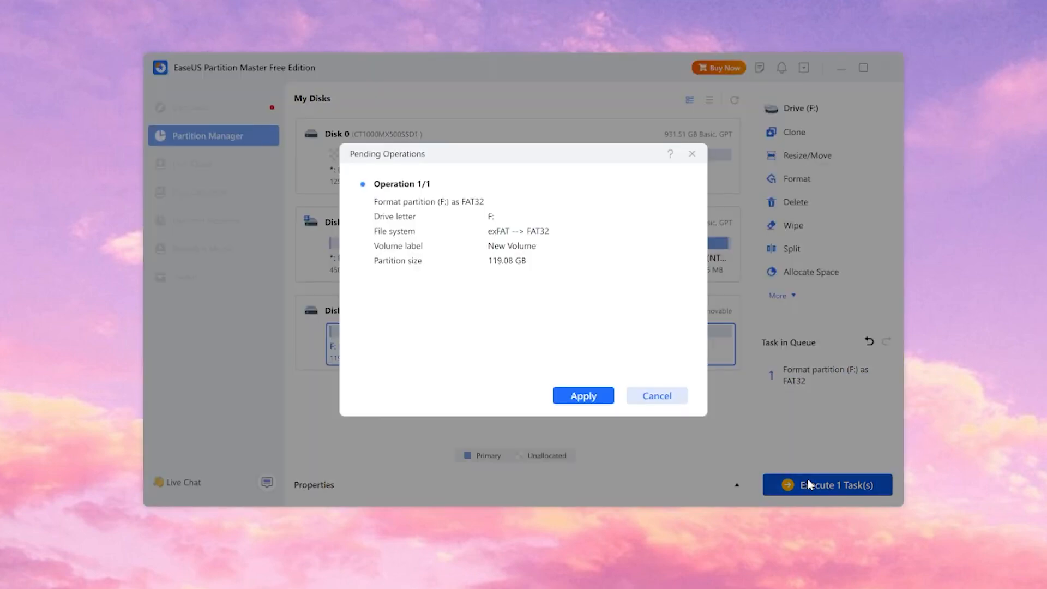
{"action": "left_click", "coordinate": [582, 395]}
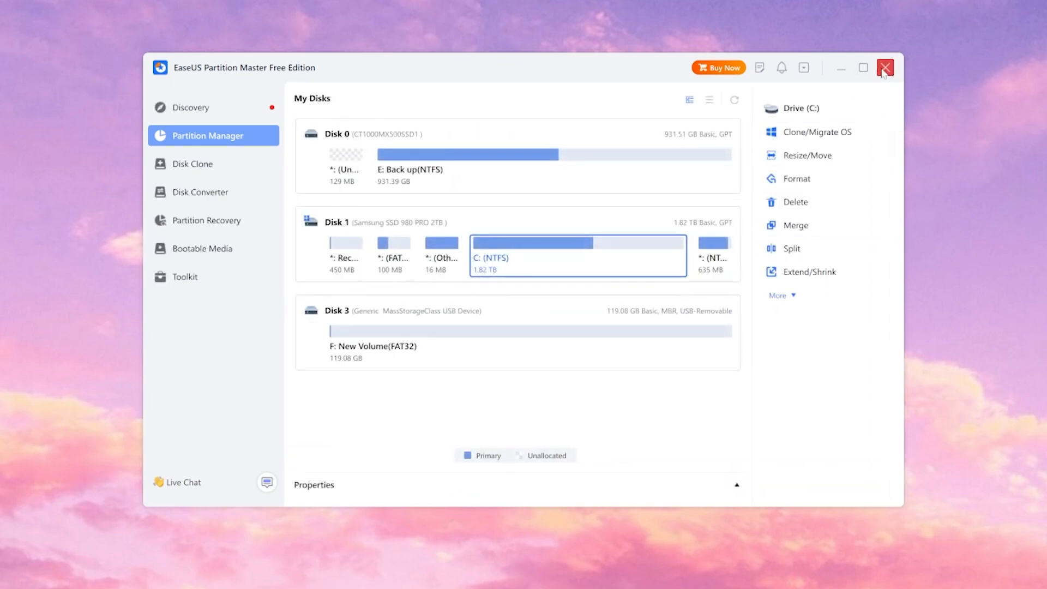
Step: Close EaseUS, leaving the backed-up mod files copied onto New Volume (F:), and close the sd back up window
{"action": "left_click", "coordinate": [886, 68]}
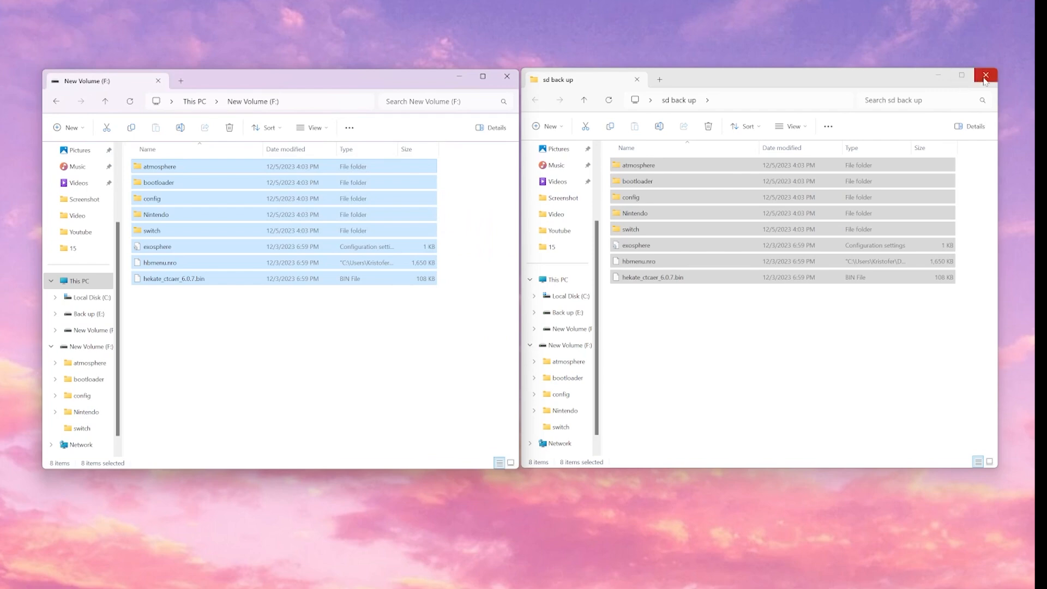
{"action": "left_click", "coordinate": [984, 75]}
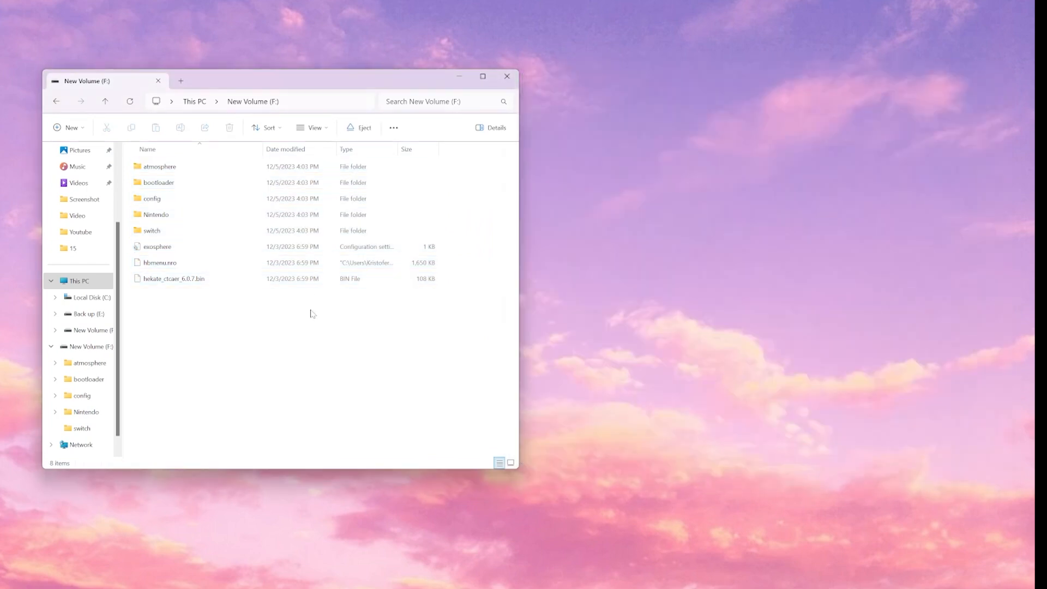